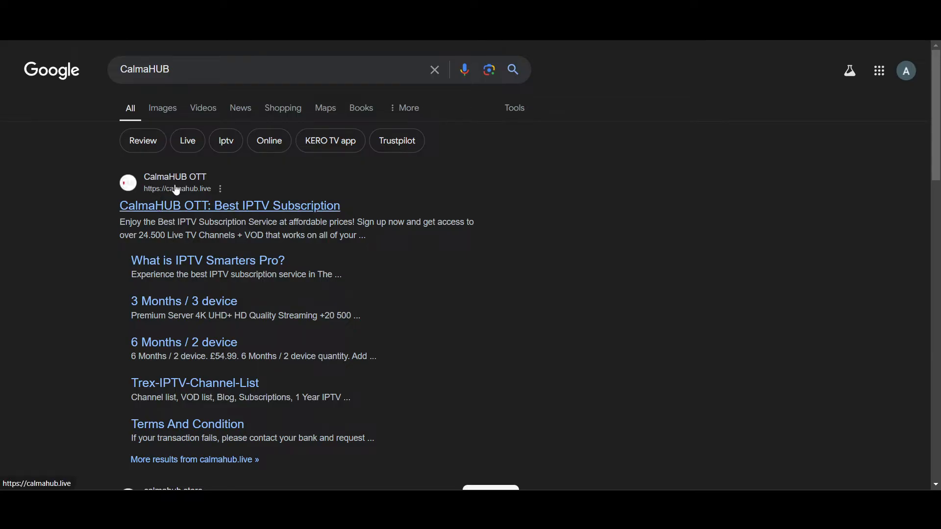
# - Open CalmaHUB OTT and scroll to the 24,500+ live channels and 150,000+ movies stats
pyautogui.click(229, 205)
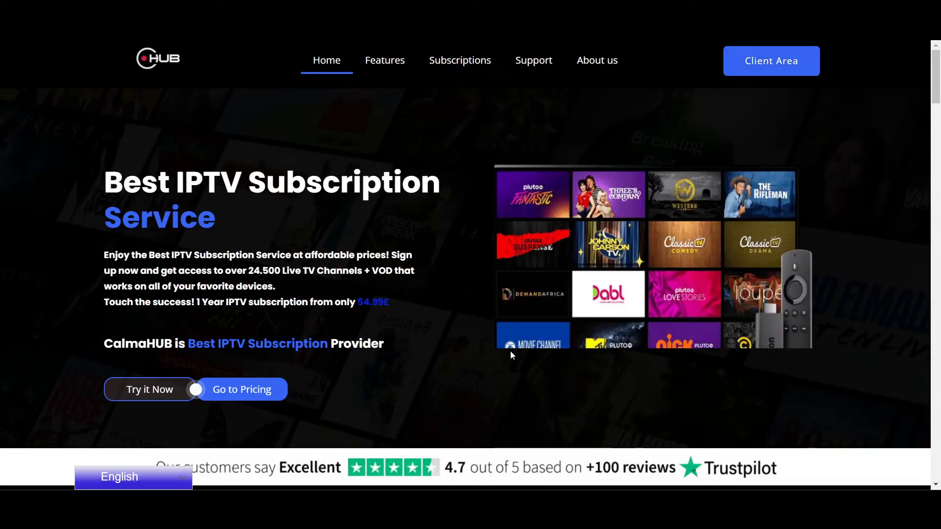
pyautogui.scroll(-3)
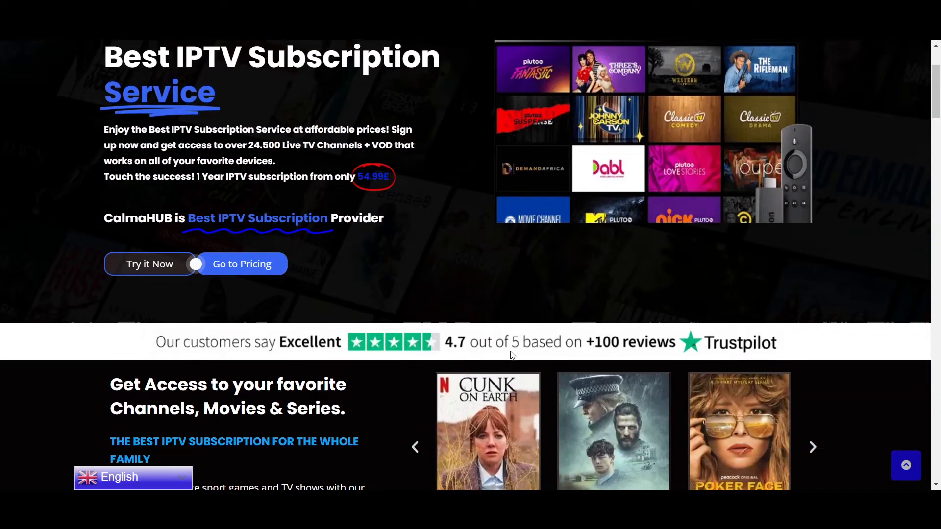
pyautogui.scroll(-3)
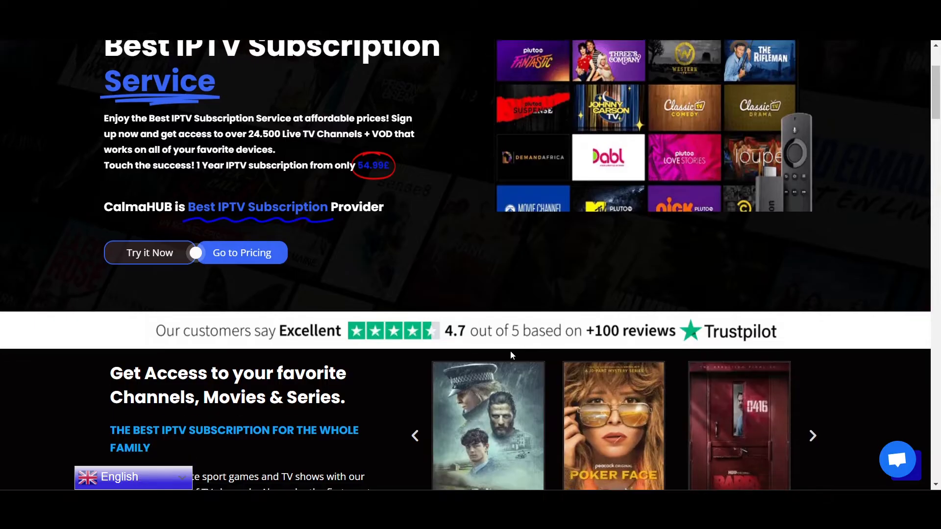
pyautogui.scroll(-3)
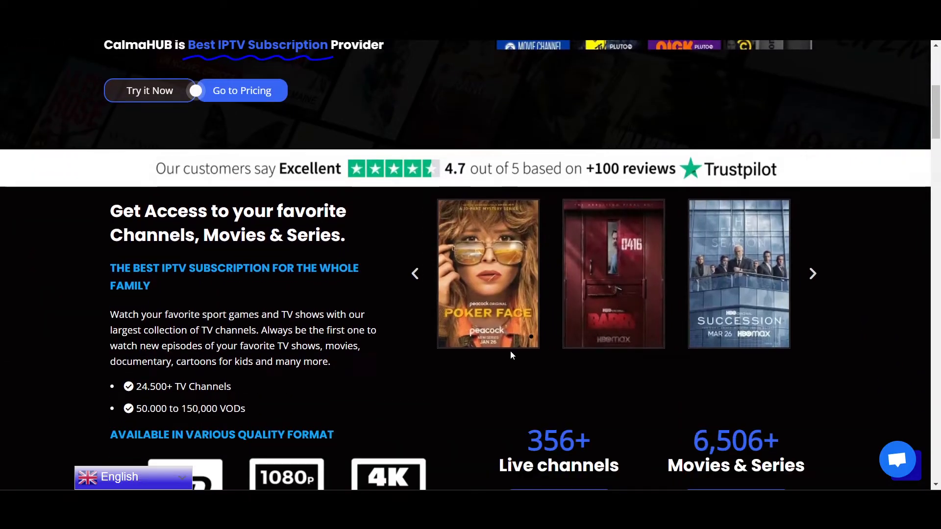
pyautogui.scroll(-3)
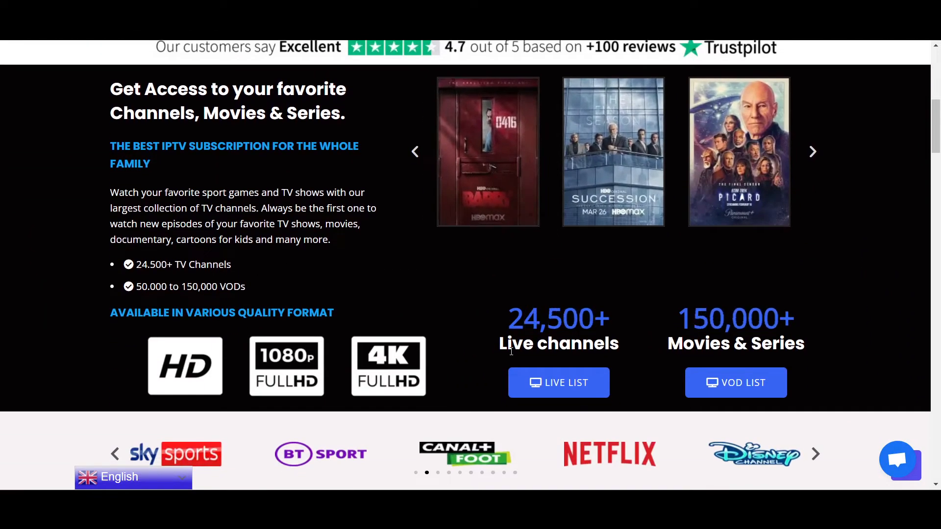
pyautogui.click(813, 151)
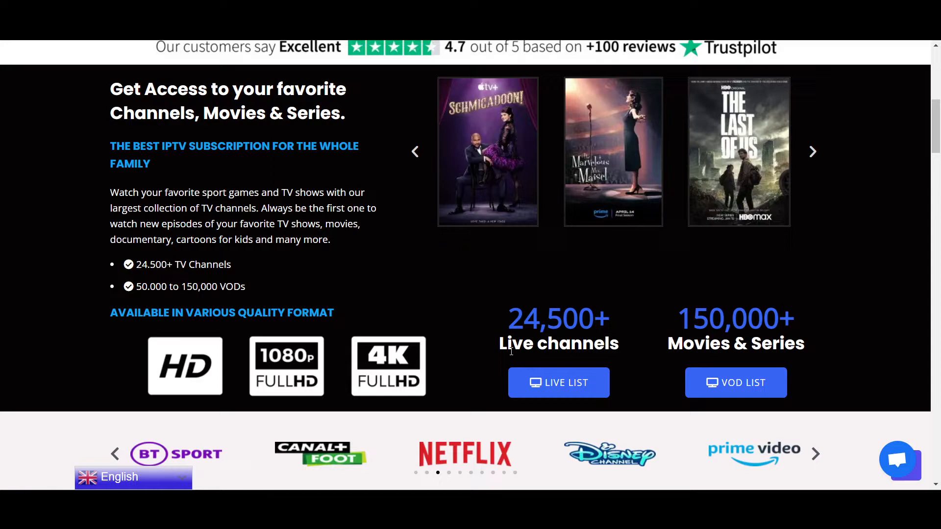
pyautogui.click(812, 152)
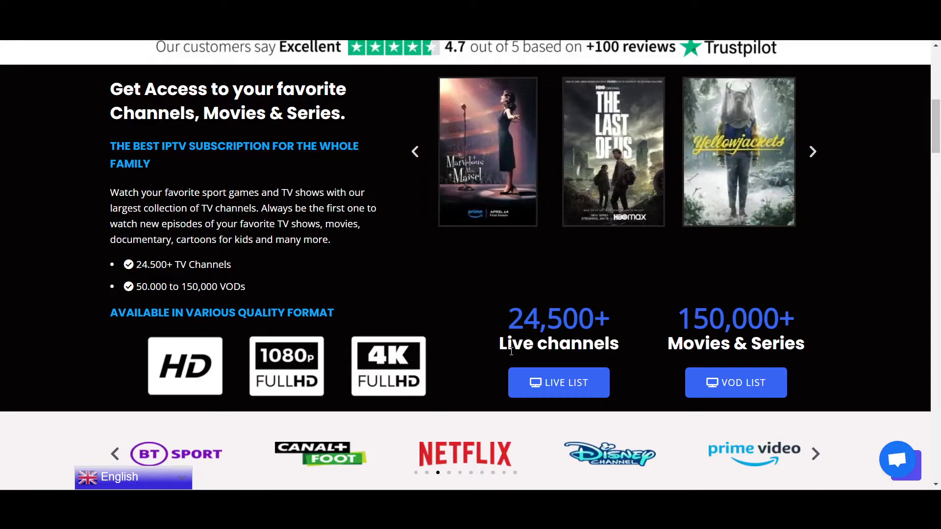
pyautogui.scroll(-3)
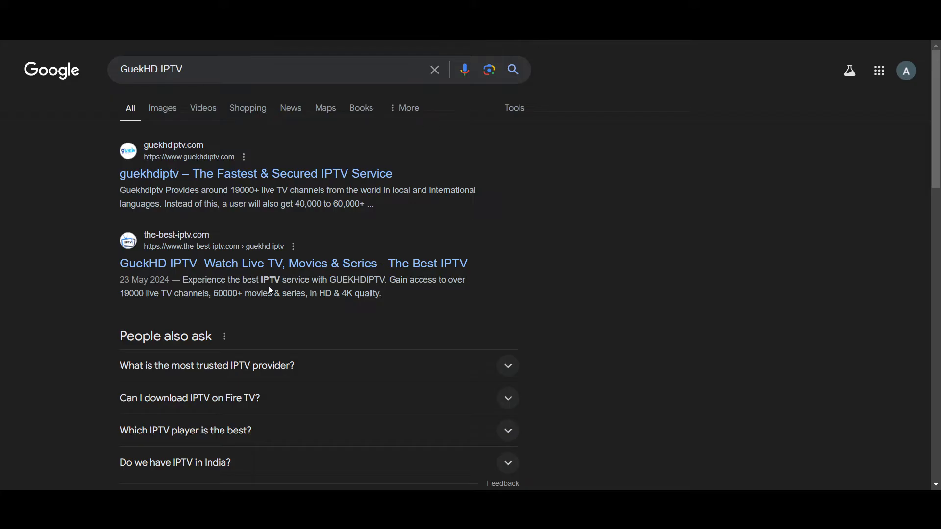
pyautogui.moveTo(90, 193)
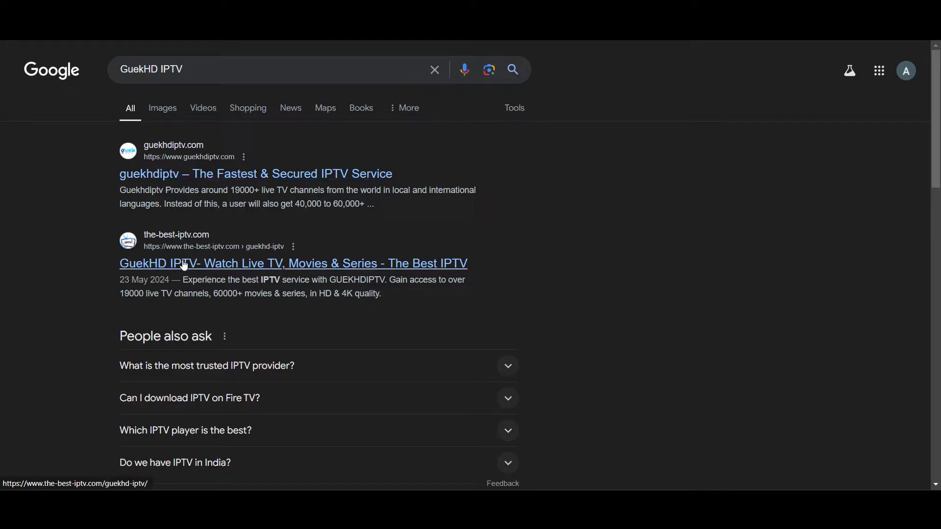
pyautogui.moveTo(40, 208)
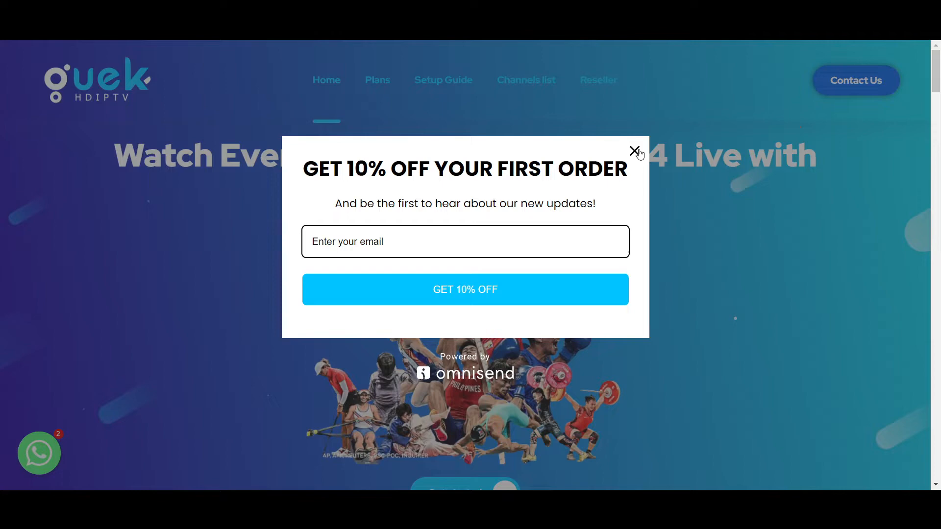
# - Close the GuekHD 10% off sign-up popup and scroll back up the homepage
pyautogui.click(635, 150)
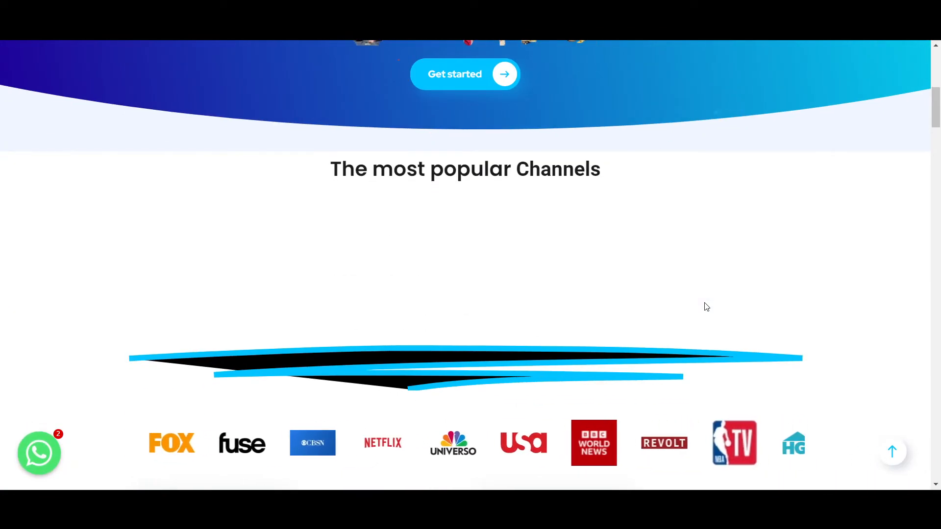
pyautogui.scroll(3)
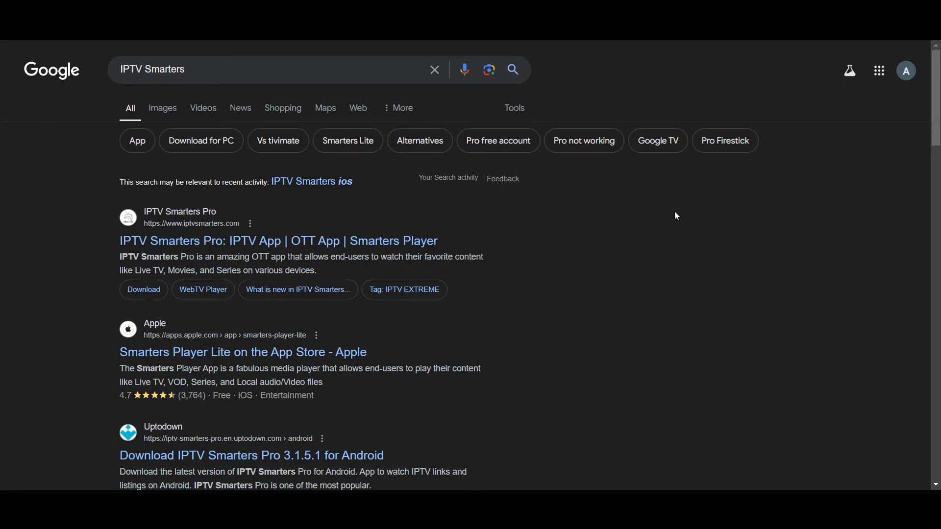
pyautogui.moveTo(330, 240)
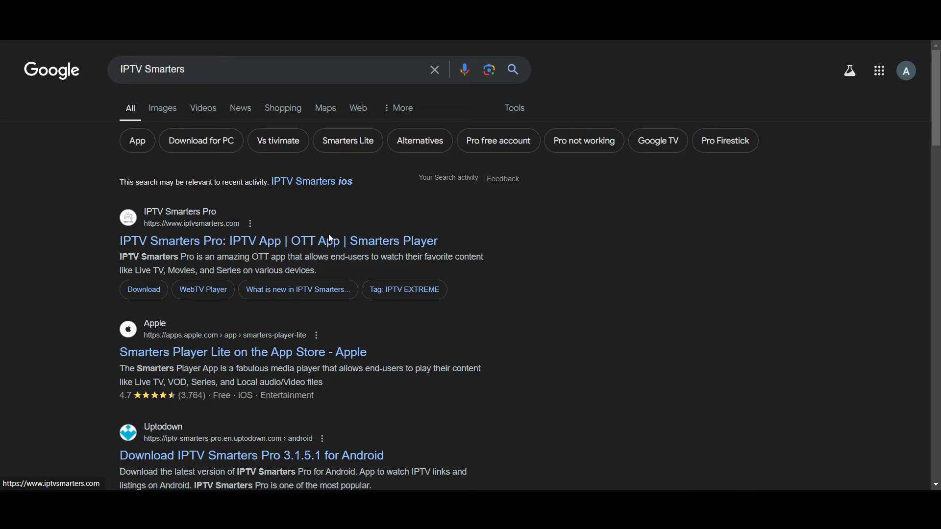
# - Open the IPTV Smarters Pro website from the Google results
pyautogui.click(278, 241)
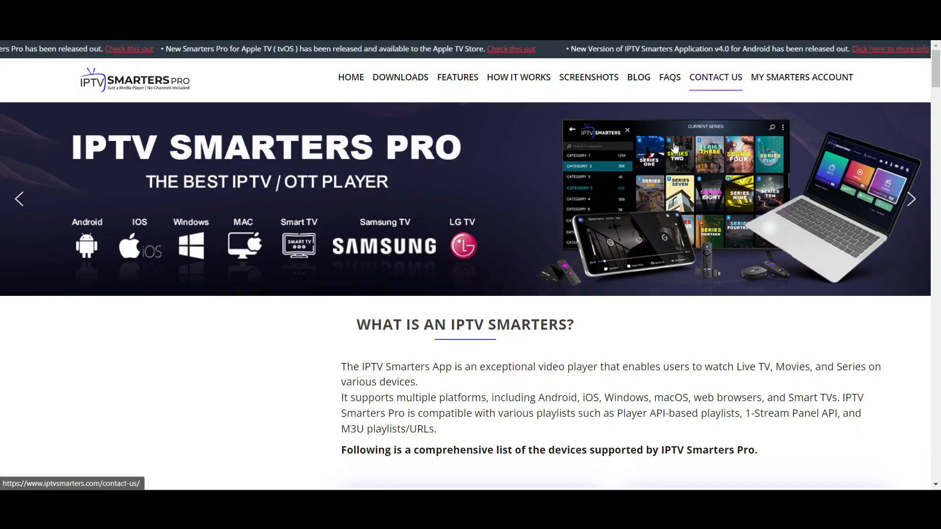
# - Scroll iptvsmarters.com to the Android, Windows/macOS, iOS and Smart TV device cards
pyautogui.scroll(-3)
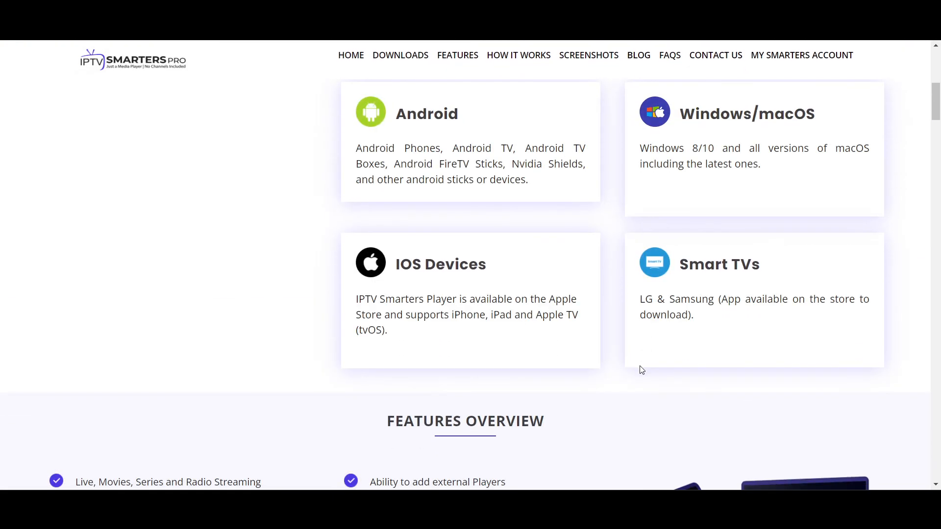